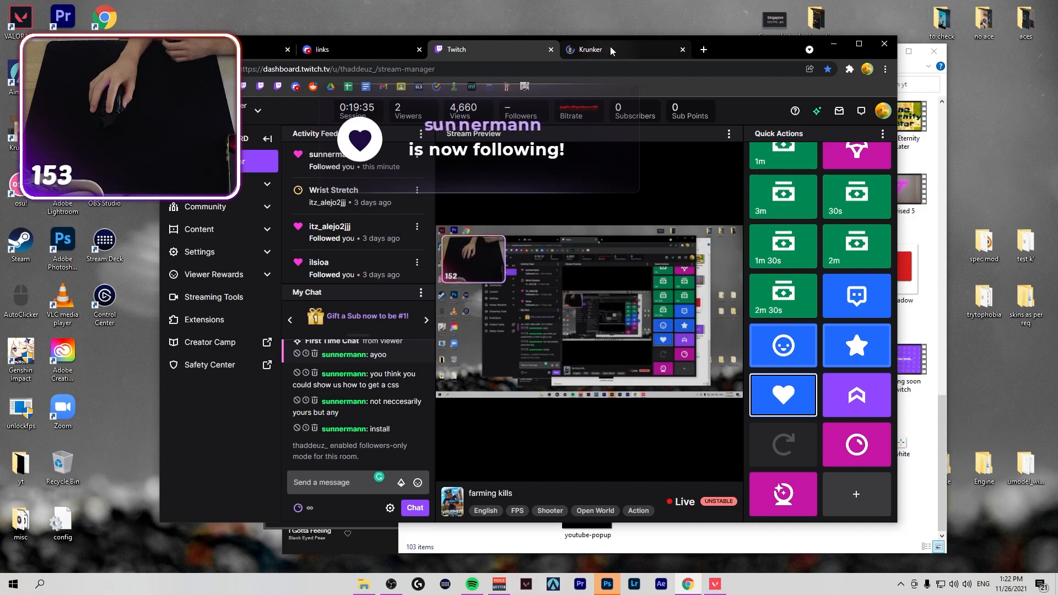
# - Leave the Twitch stream manager and open the desktop 'test k' folder
pyautogui.click(607, 49)
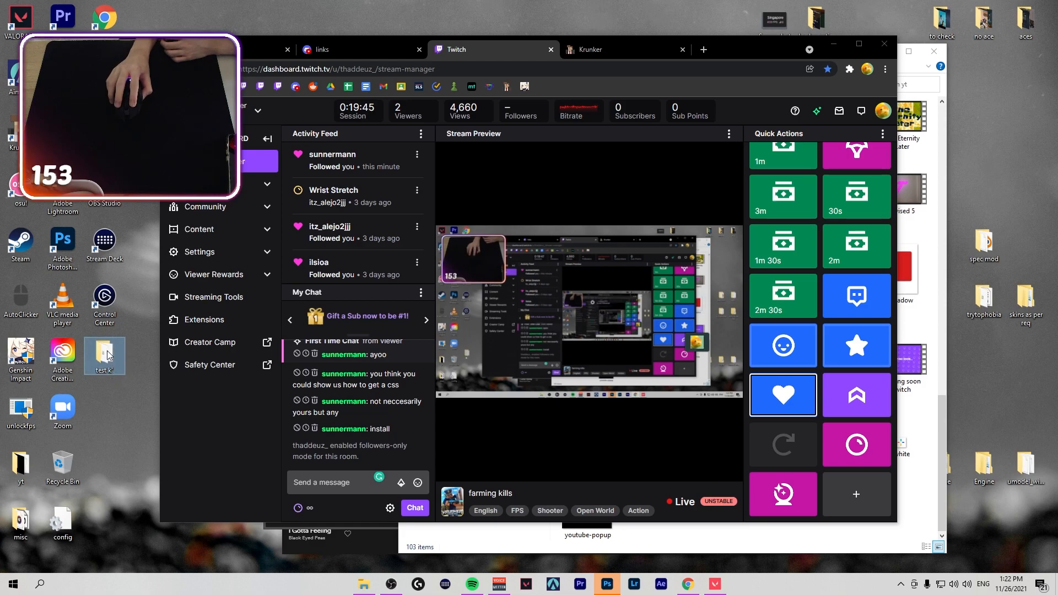
pyautogui.doubleClick(104, 350)
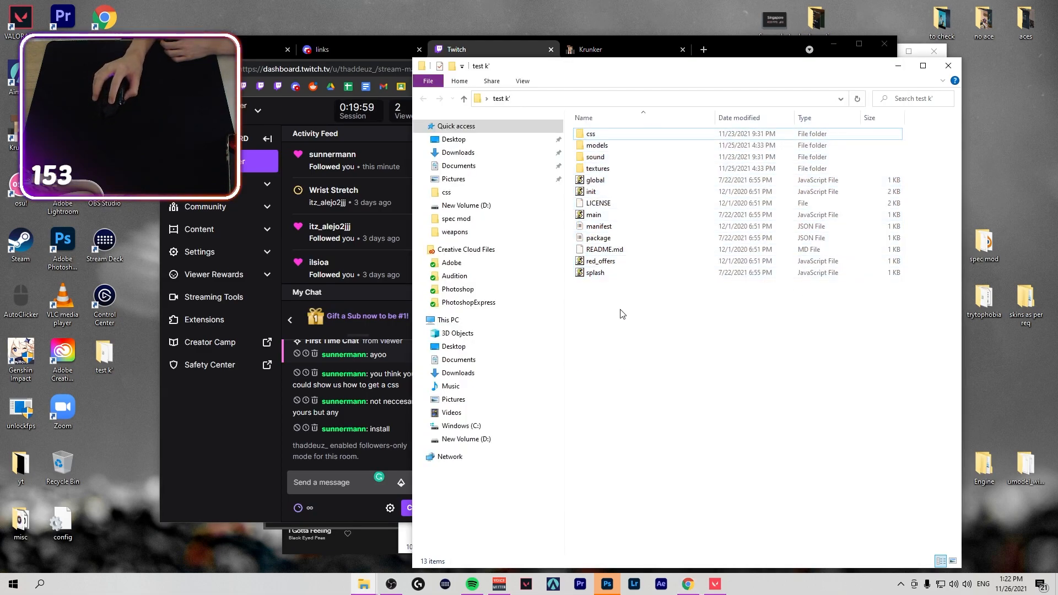
# - Open the empty css folder in 'test k' and start a new Chrome tab
pyautogui.click(591, 134)
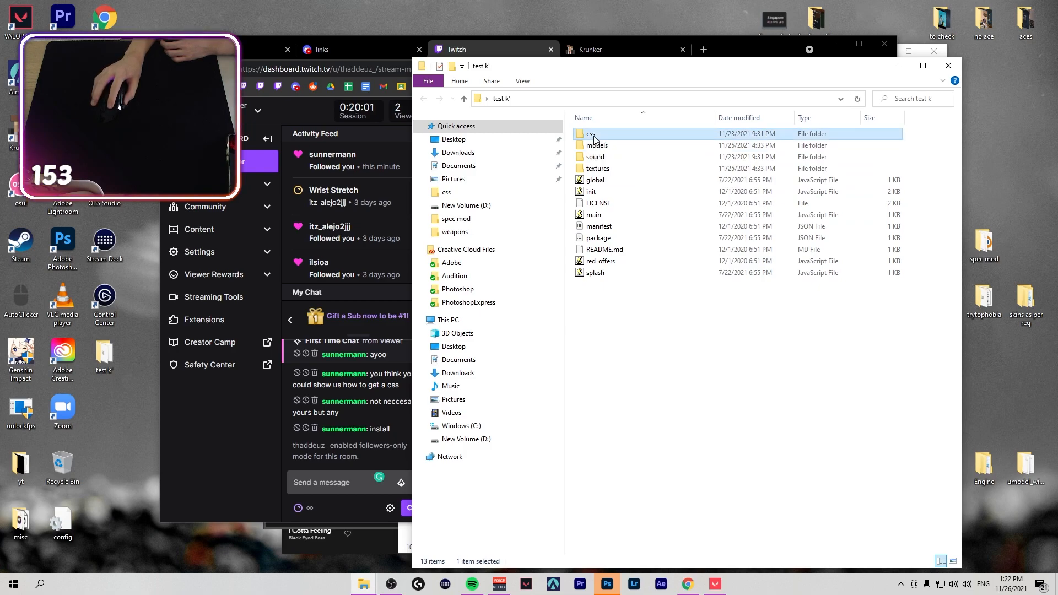
pyautogui.doubleClick(591, 133)
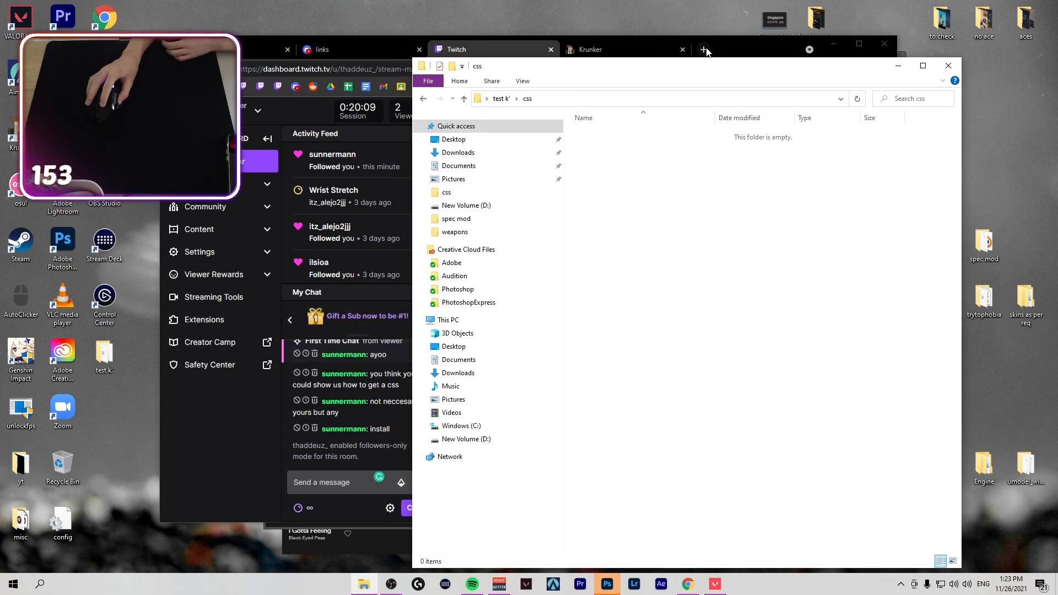
pyautogui.click(704, 50)
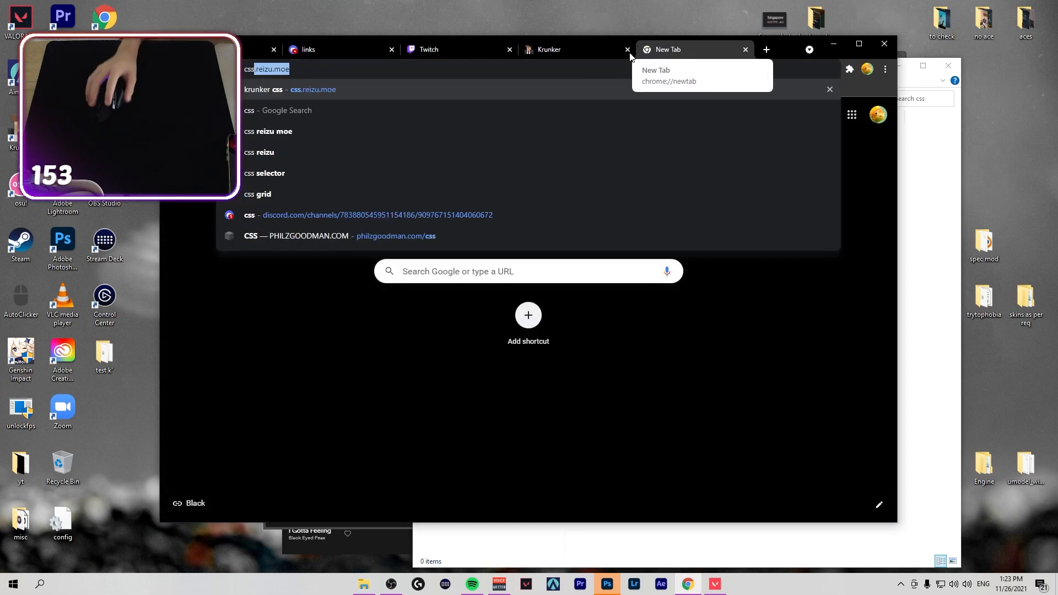
# - Open css.reizu.moe, view the reizu theme's main_custom.css, and open another tab
pyautogui.click(290, 89)
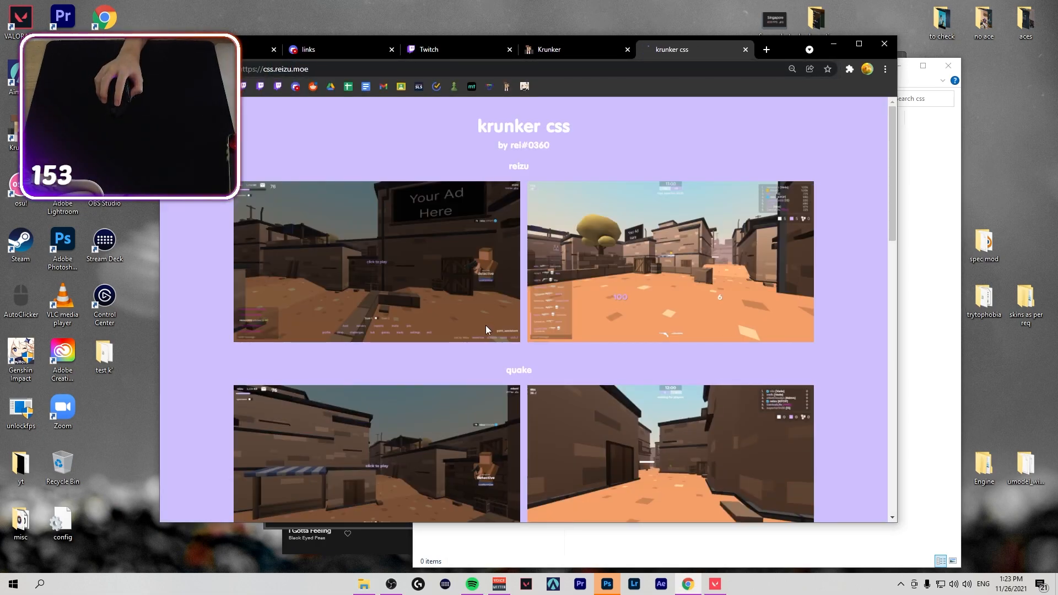
pyautogui.scroll(-3)
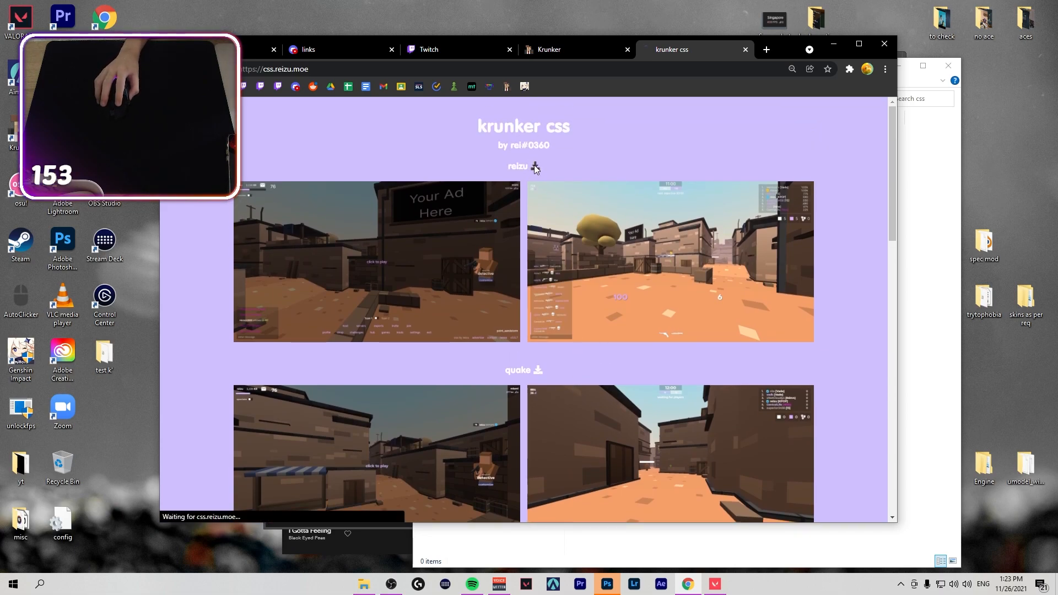
pyautogui.click(535, 167)
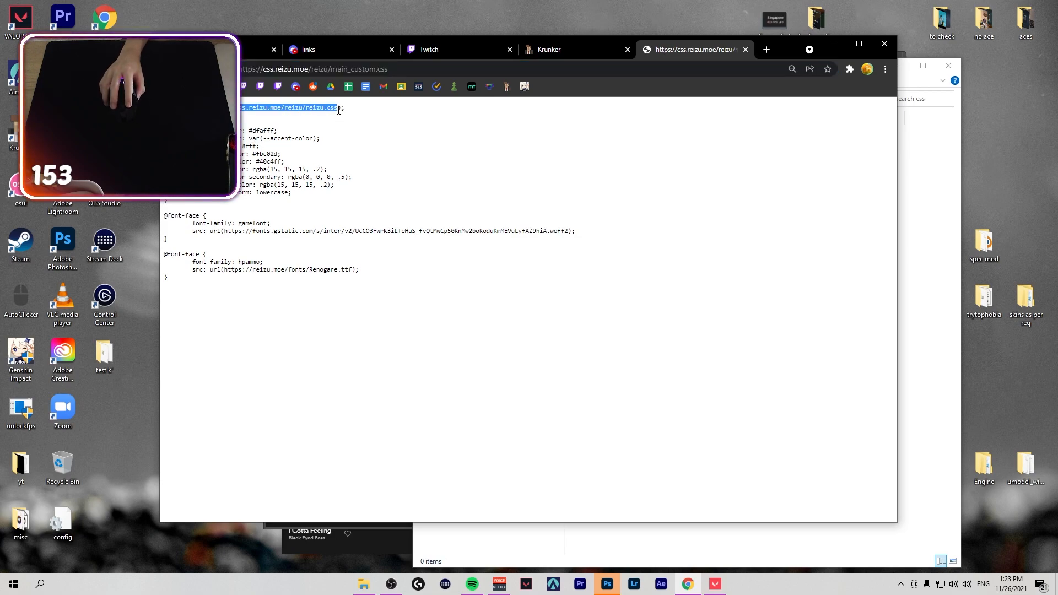
pyautogui.click(766, 49)
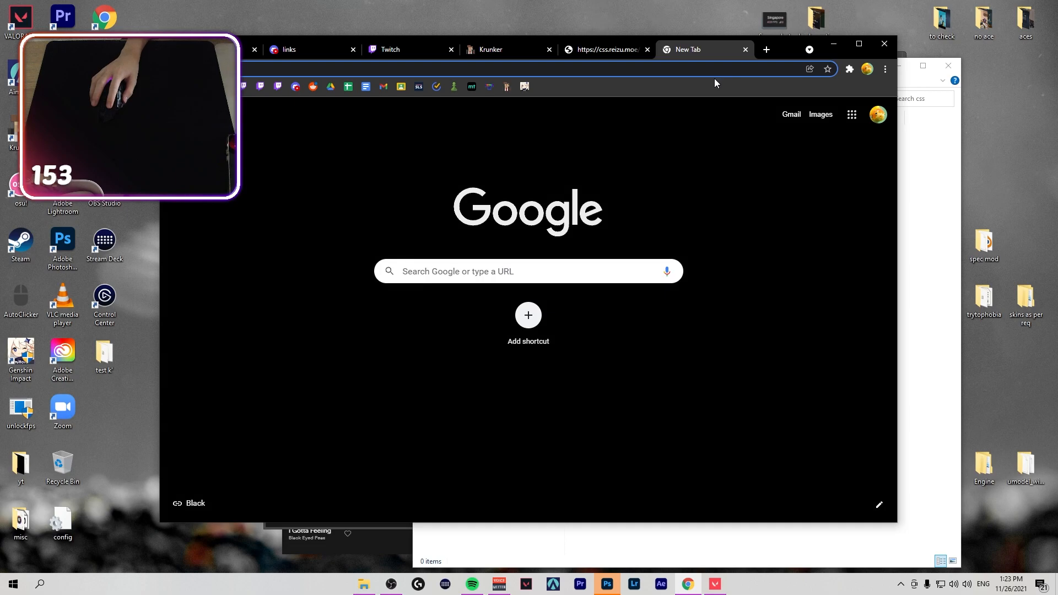
# - Load the reizu.css stylesheet from css.reizu.moe and select all its code
pyautogui.click(609, 49)
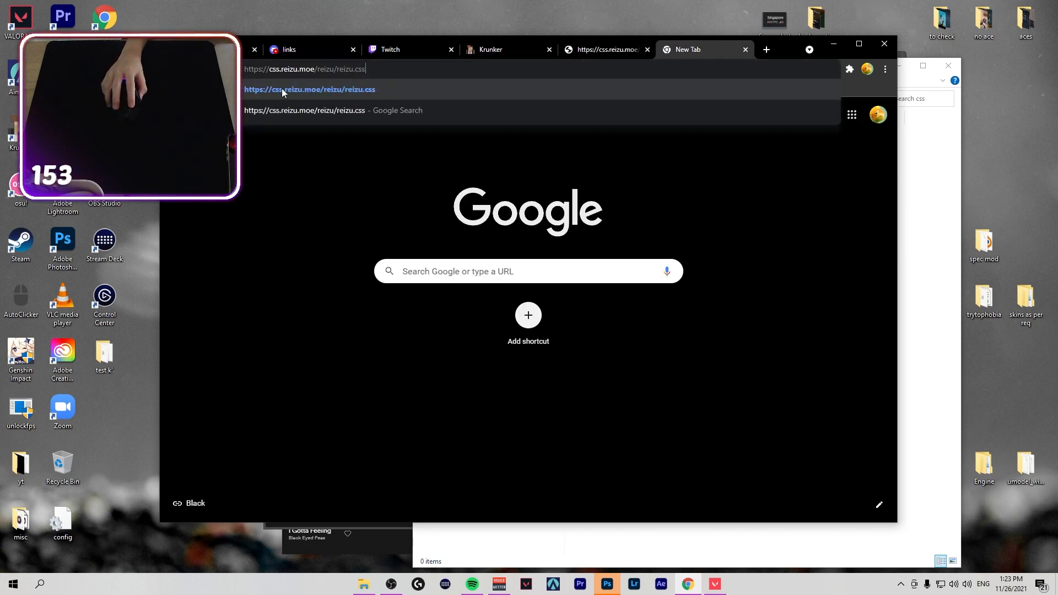
pyautogui.click(309, 89)
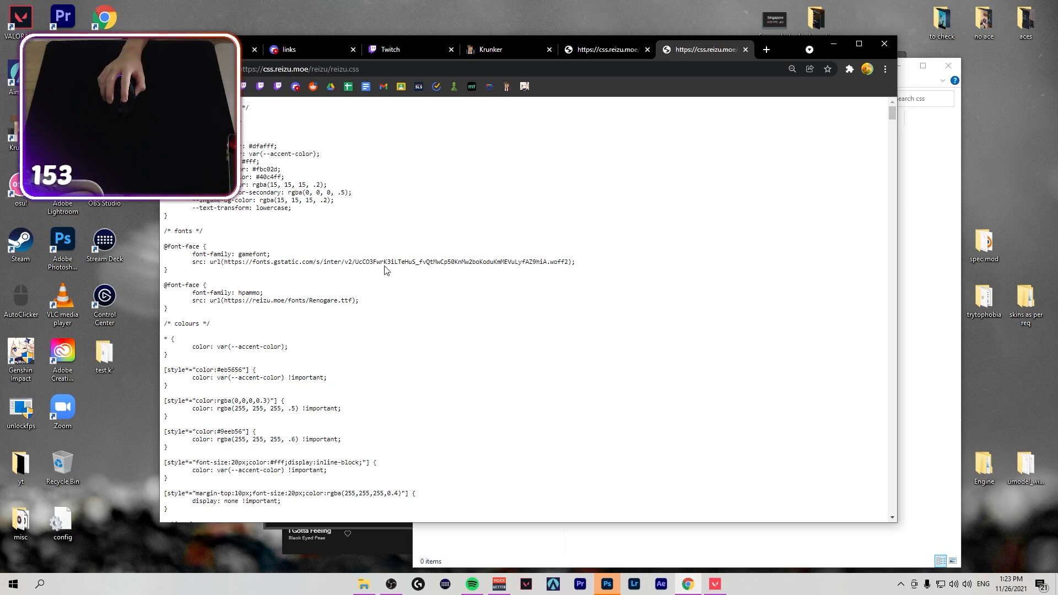
pyautogui.press('ctrl+a')
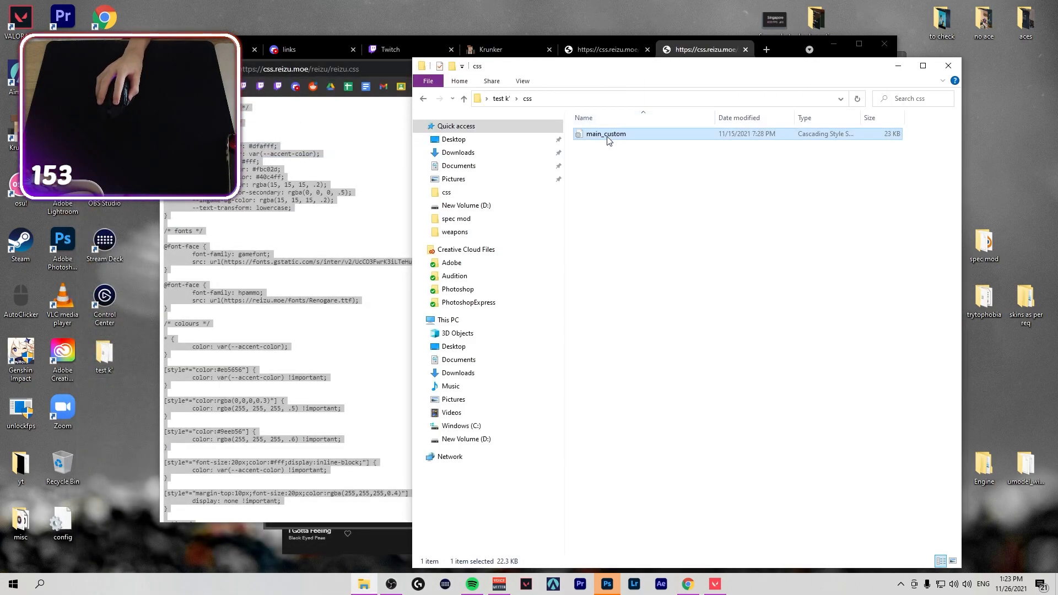
# - Paste the reizu stylesheet into main_custom in Notepad, then close Notepad
pyautogui.doubleClick(605, 134)
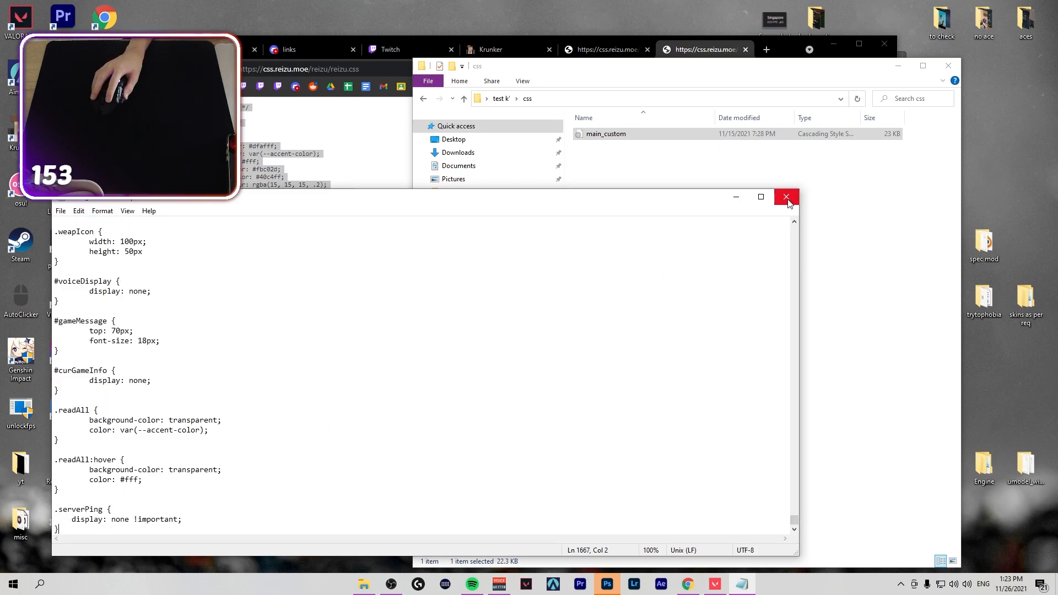
pyautogui.click(786, 196)
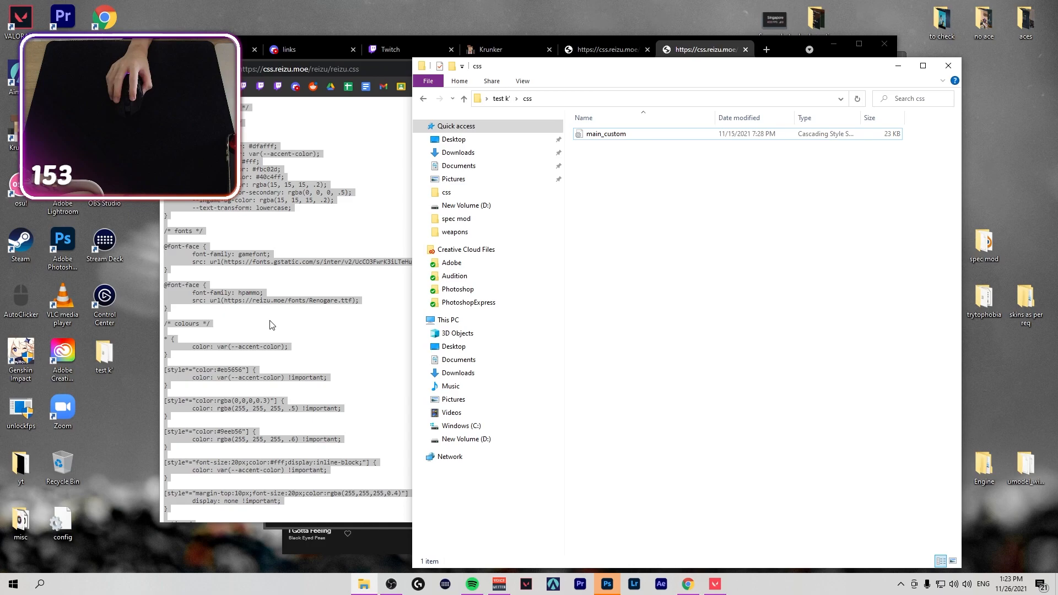
pyautogui.click(289, 49)
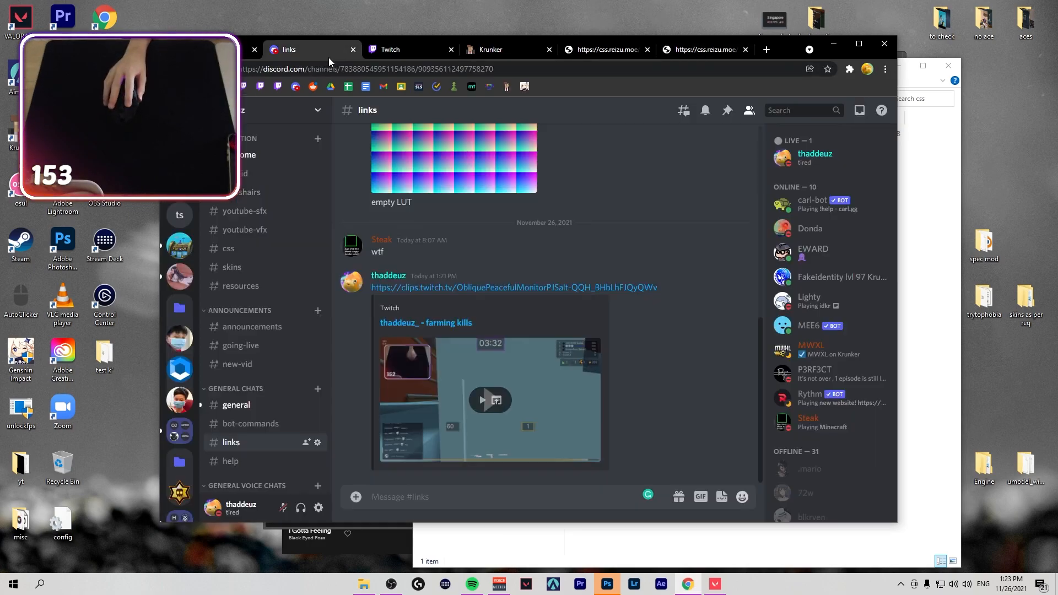
# - Open Discord's #css channel, then reopen main_custom, now saved at 24 KB
pyautogui.click(228, 249)
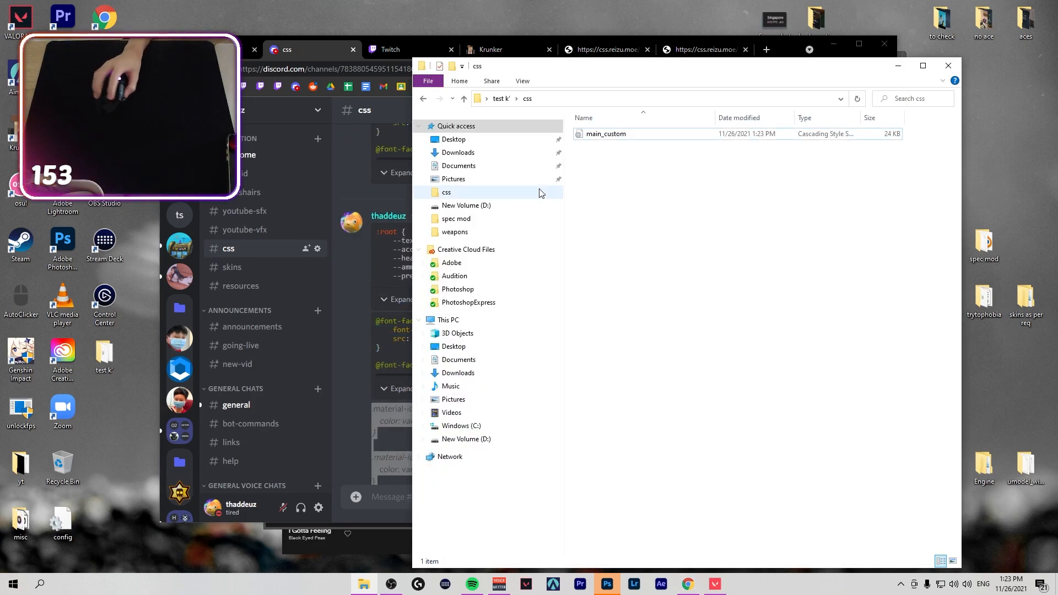
pyautogui.doubleClick(606, 133)
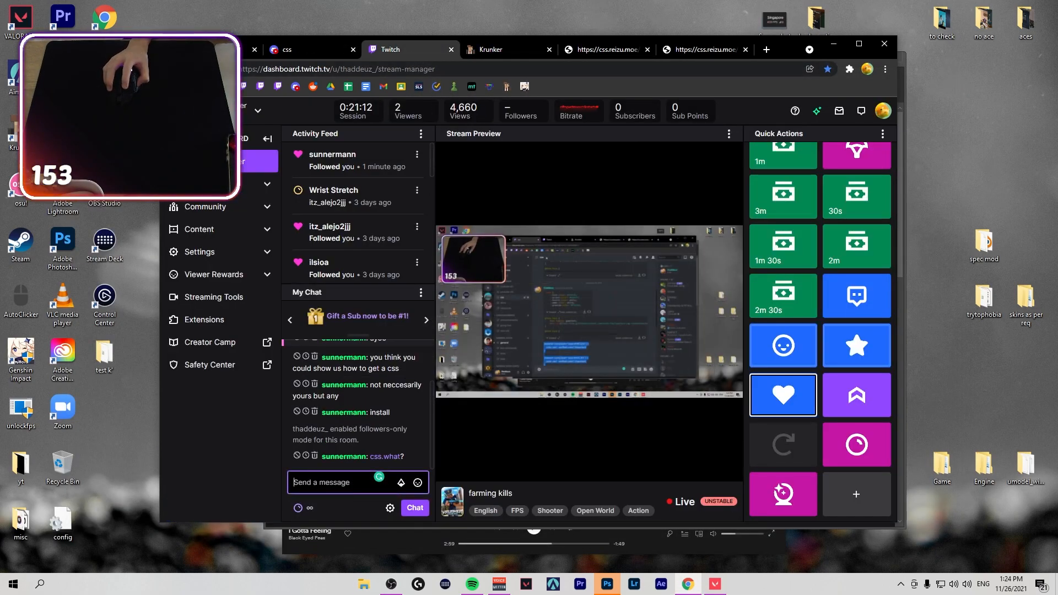
pyautogui.click(608, 49)
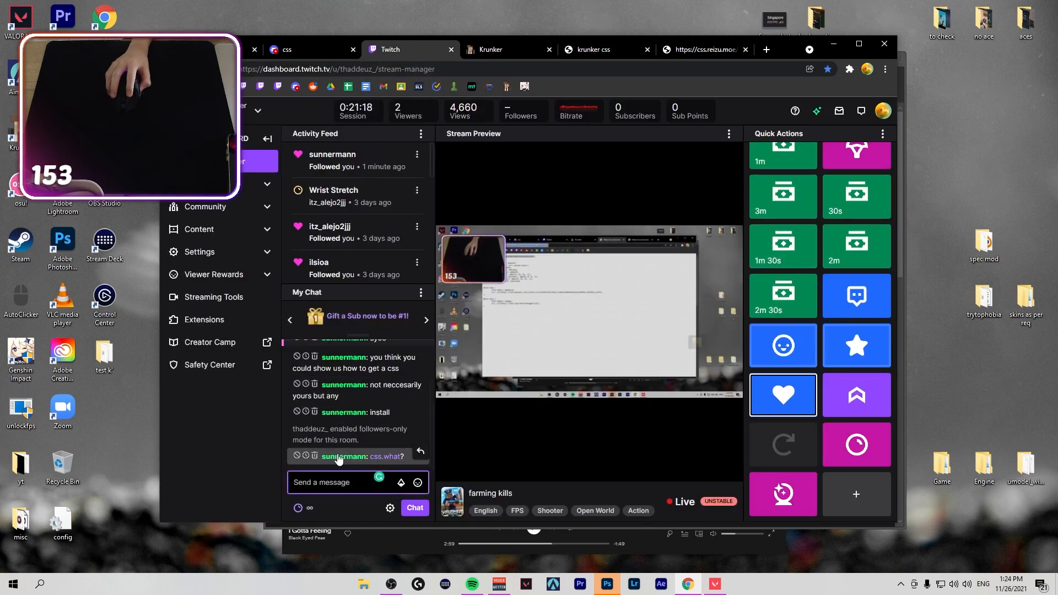
pyautogui.write('https://css.reizu.moe/')
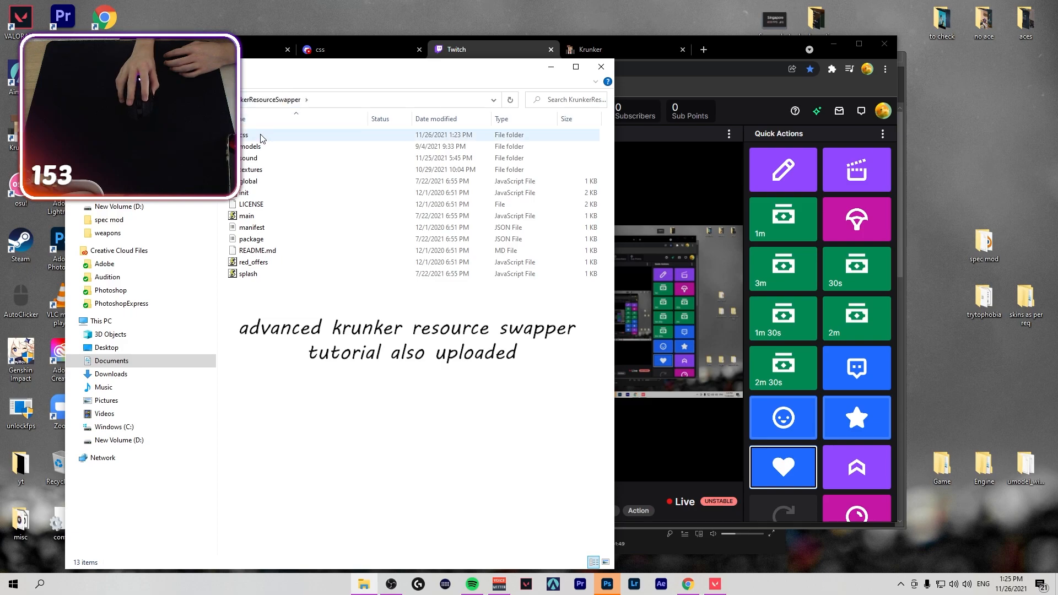
# - Open the css folder inside KrunkerResourceSwapper, holding a 1 KB main_custom file
pyautogui.doubleClick(243, 135)
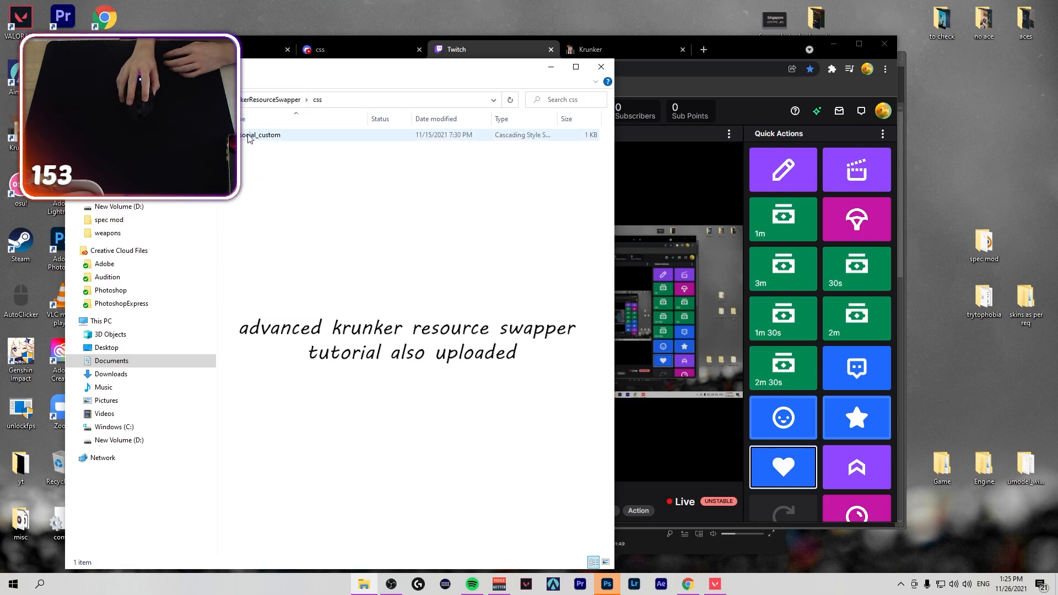